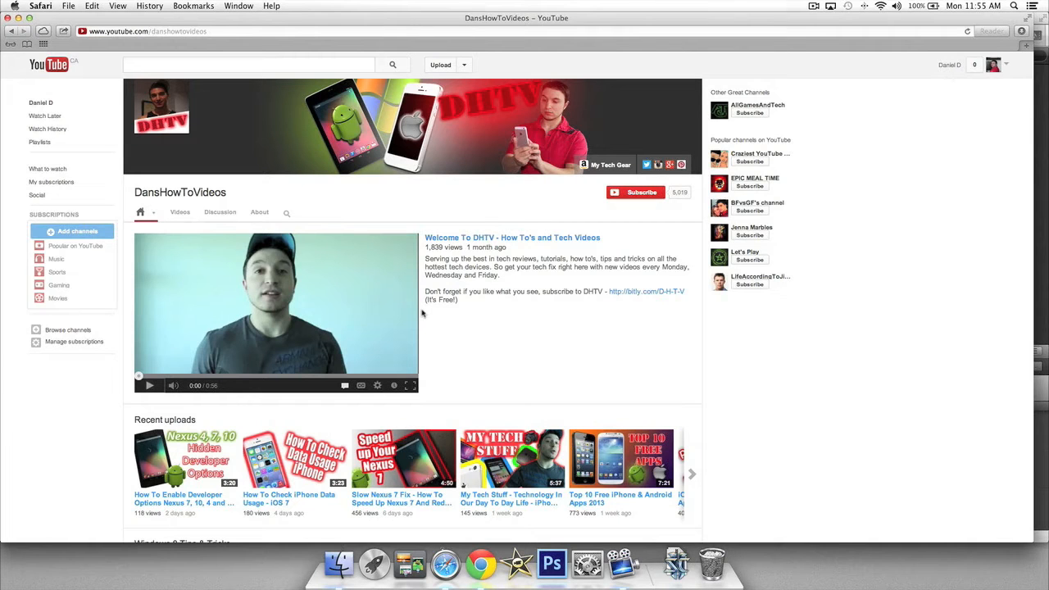
Bring up the application switcher and choose Finder as the app to switch to.
key(cmd+tab)
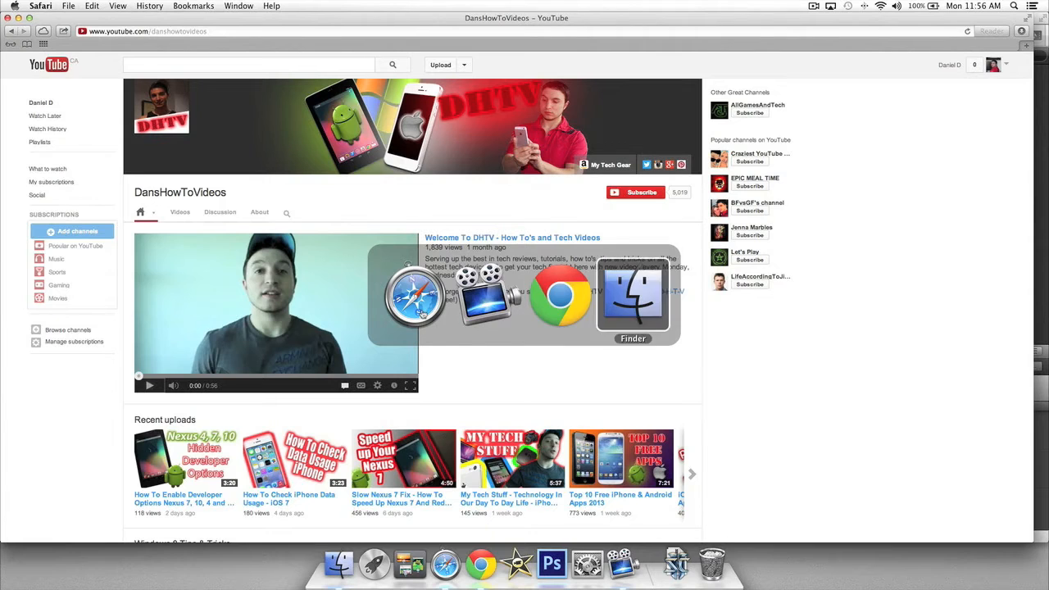
mouse_move(489, 295)
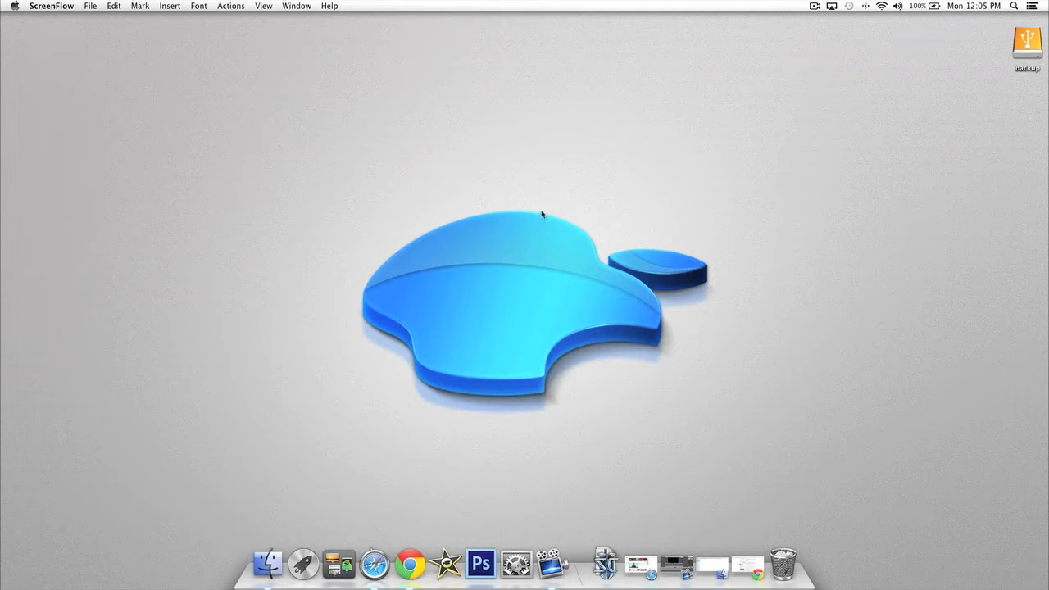
Focus the Finder desktop and create a new untitled folder on it.
click(272, 560)
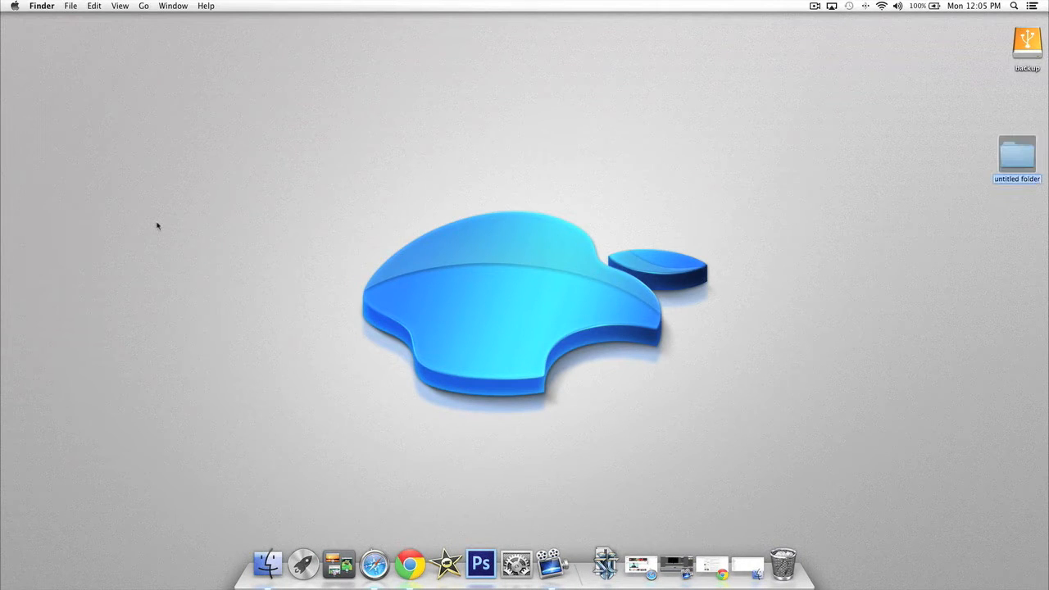
mouse_move(897, 262)
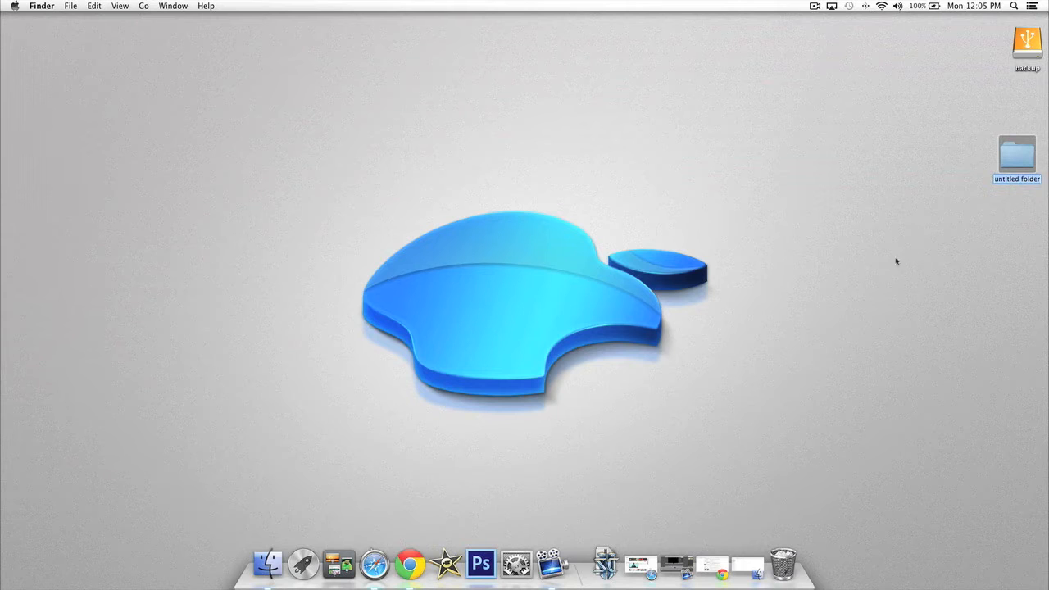
click(269, 560)
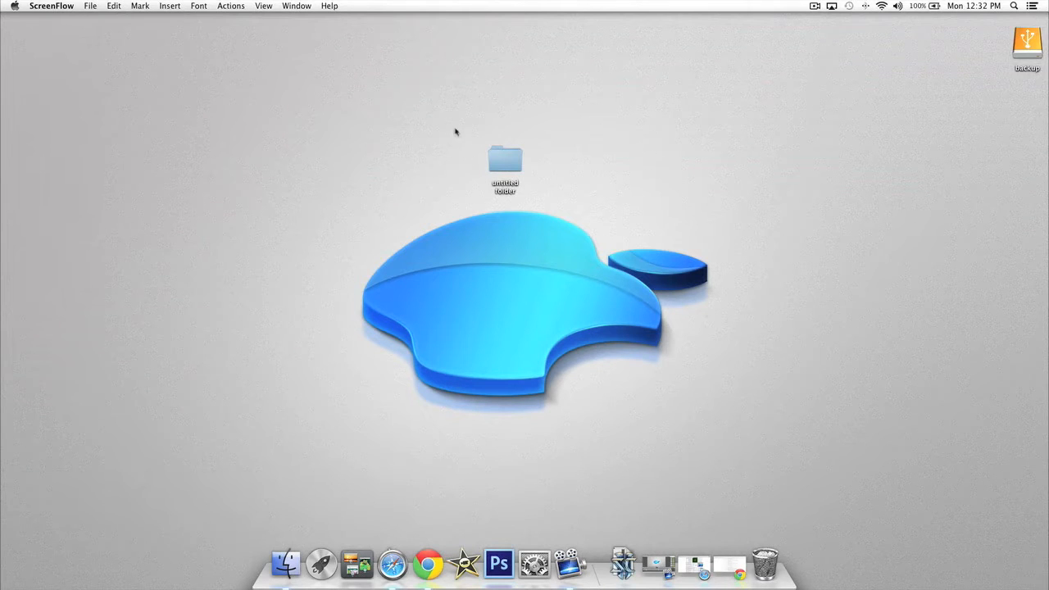
Select the untitled folder on the desktop and move it to the Trash.
click(505, 156)
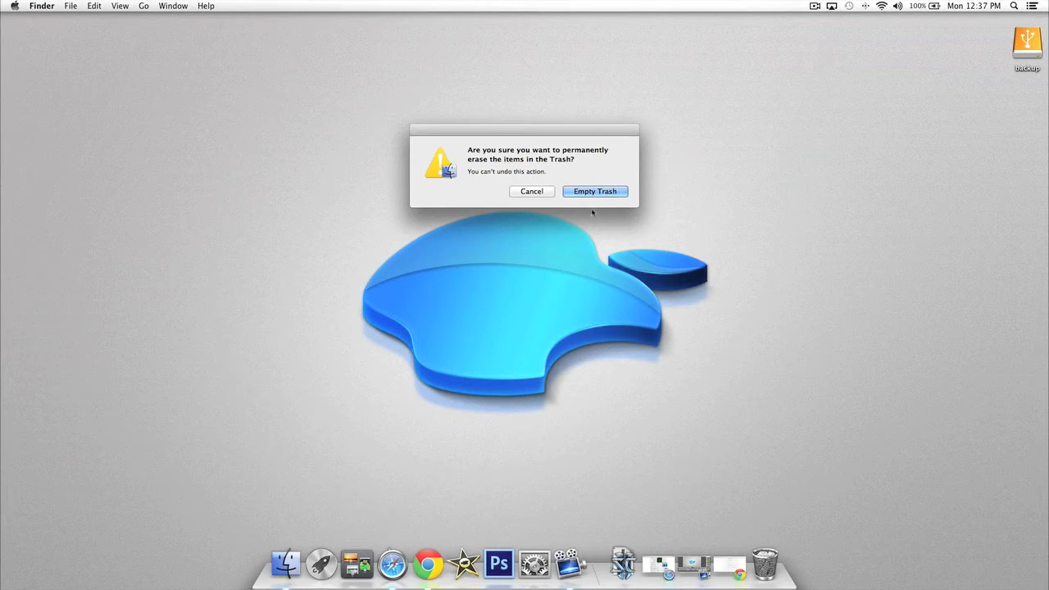
Confirm Empty Trash so the untitled folder is permanently erased.
click(595, 190)
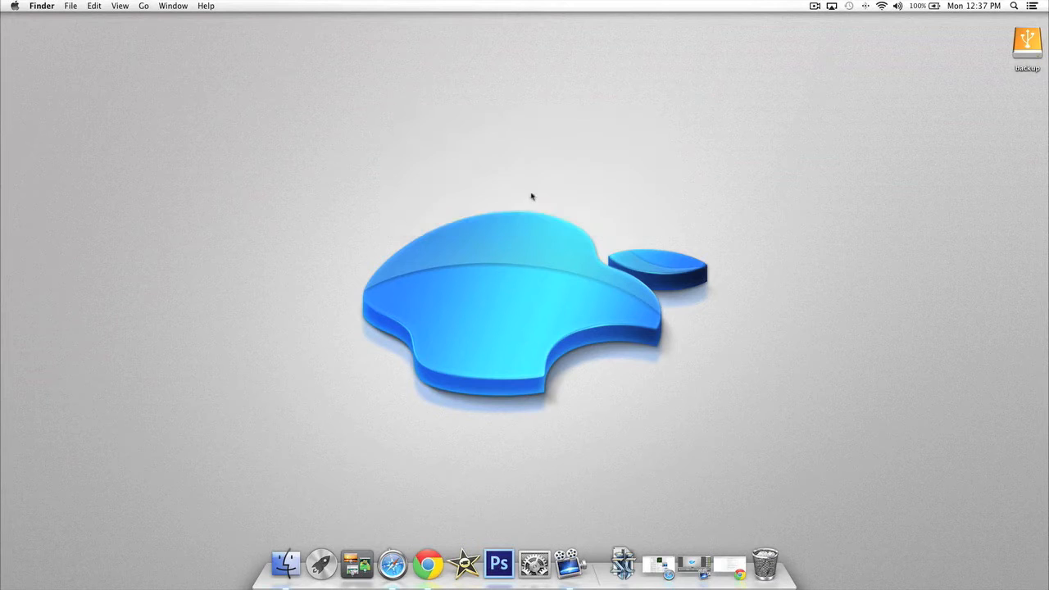
mouse_move(416, 246)
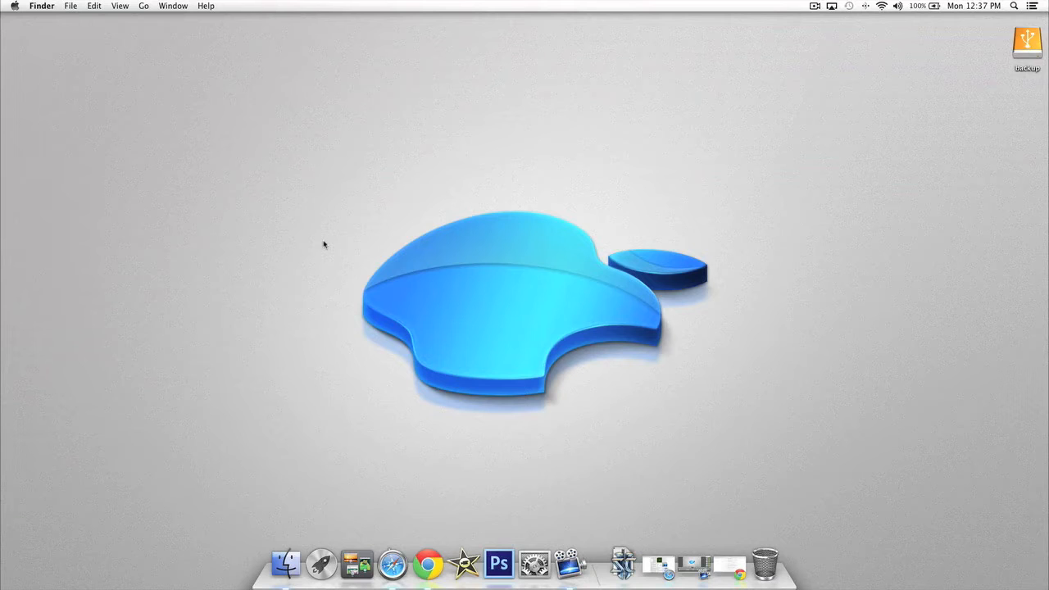
mouse_move(820, 515)
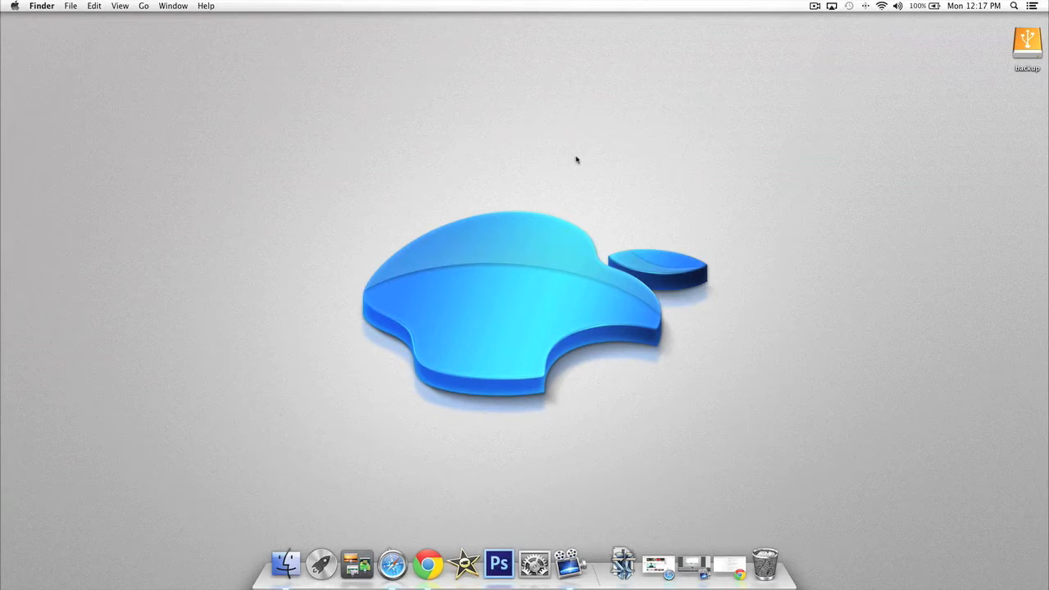
click(1013, 7)
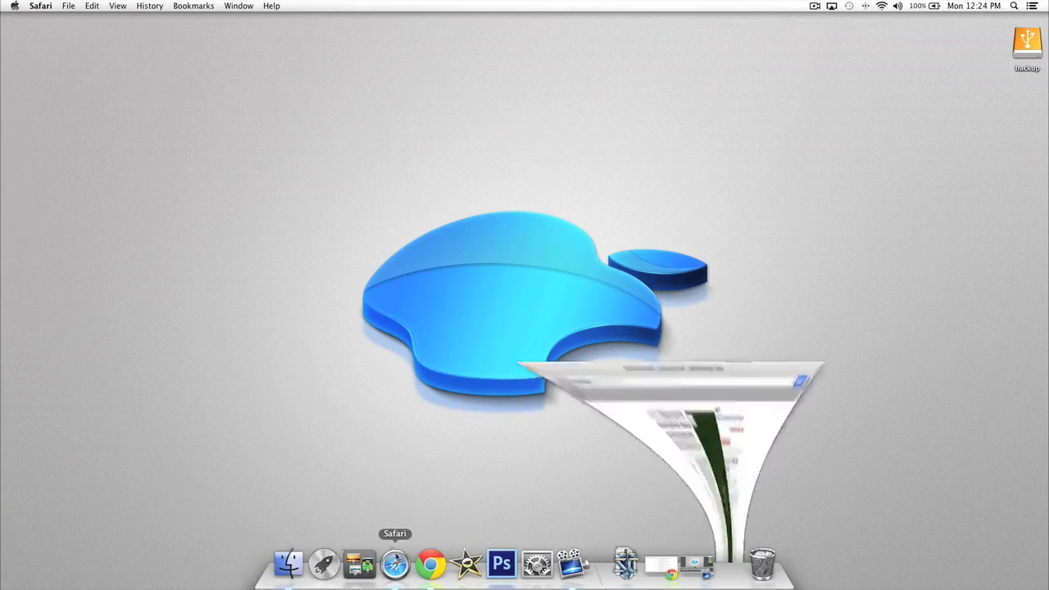
Restore the ScienceDaily article and look up 'neurodegenerative' in the Dictionary popup.
click(393, 570)
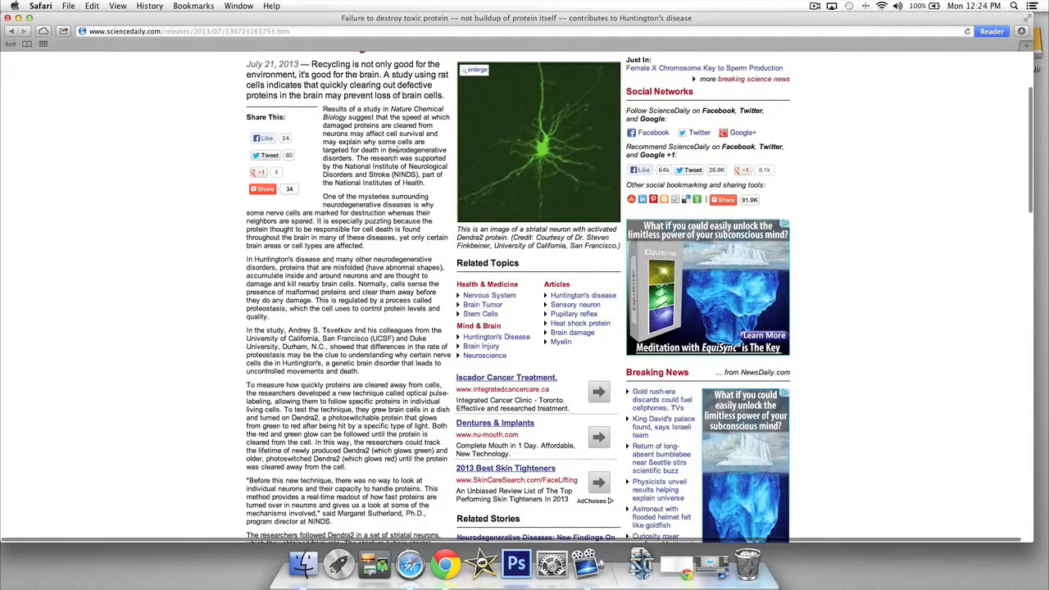
double_click(409, 149)
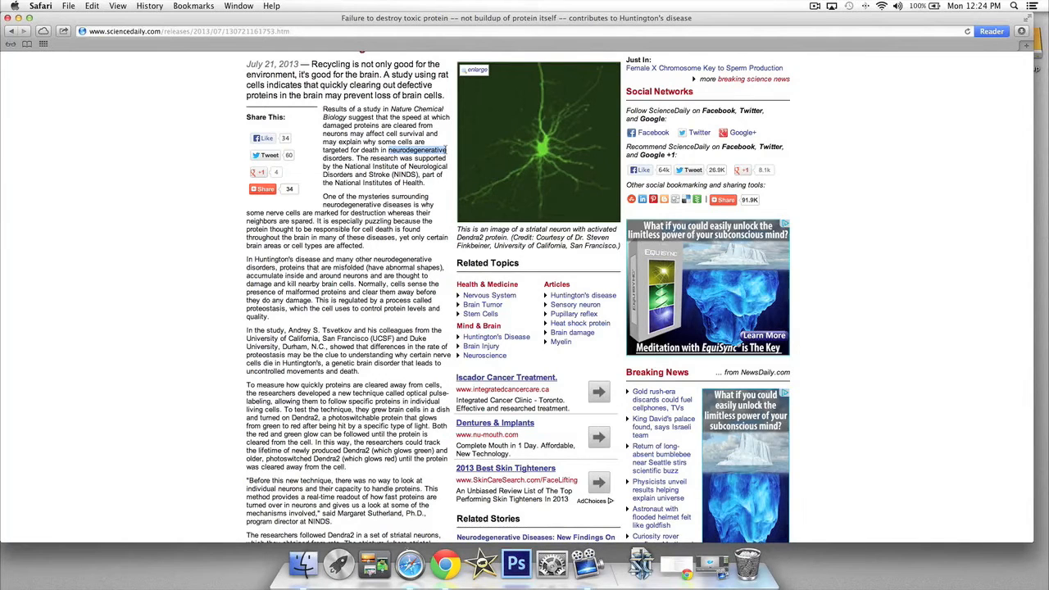
double_click(400, 149)
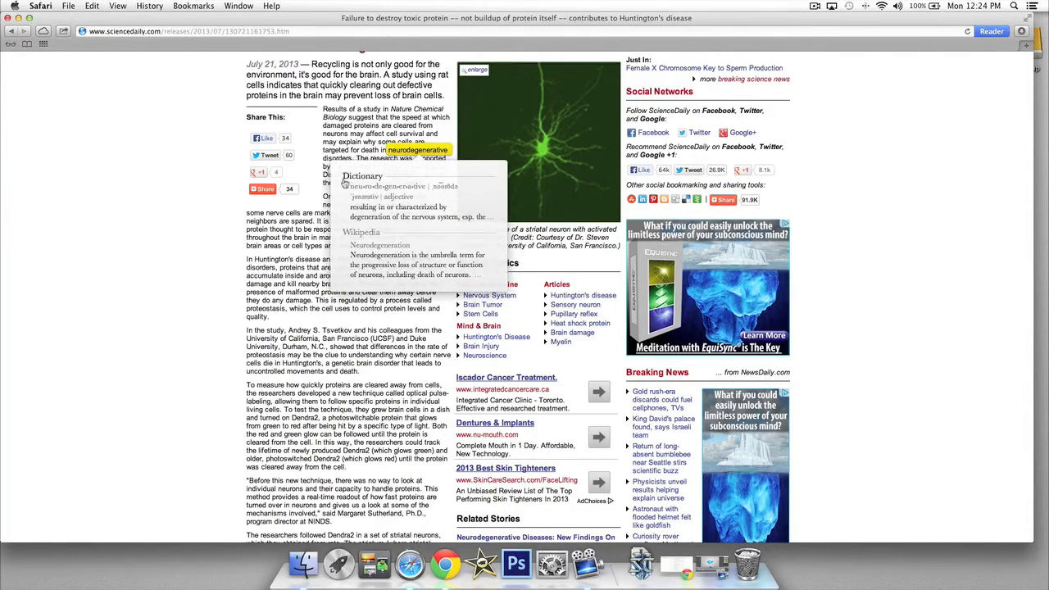
mouse_move(489, 207)
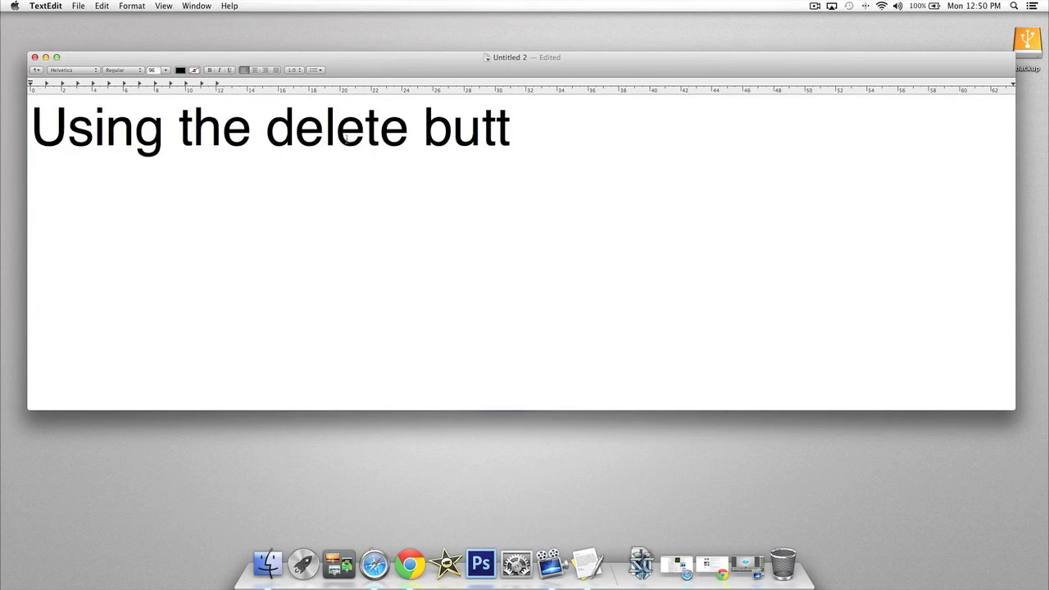
Forward-delete characters so the sentence reads 'Using the delete butt'.
click(334, 128)
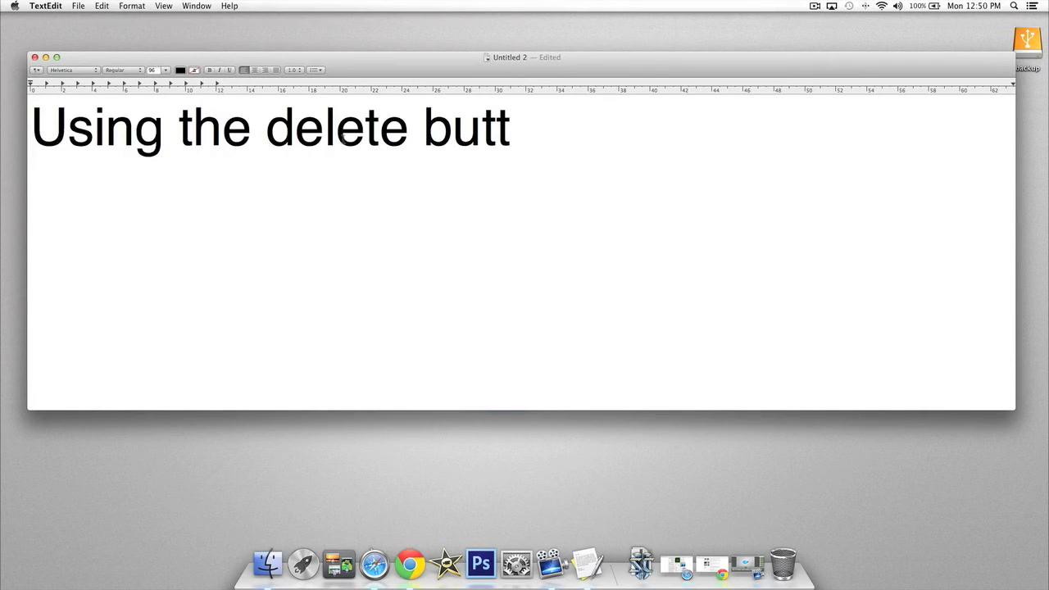
key(backspace)
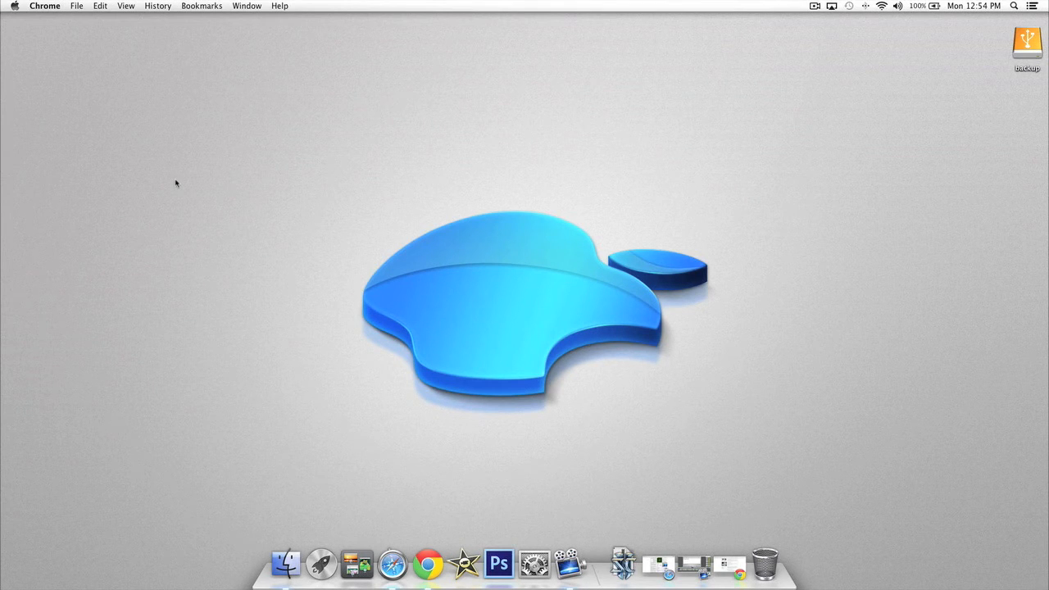
click(282, 7)
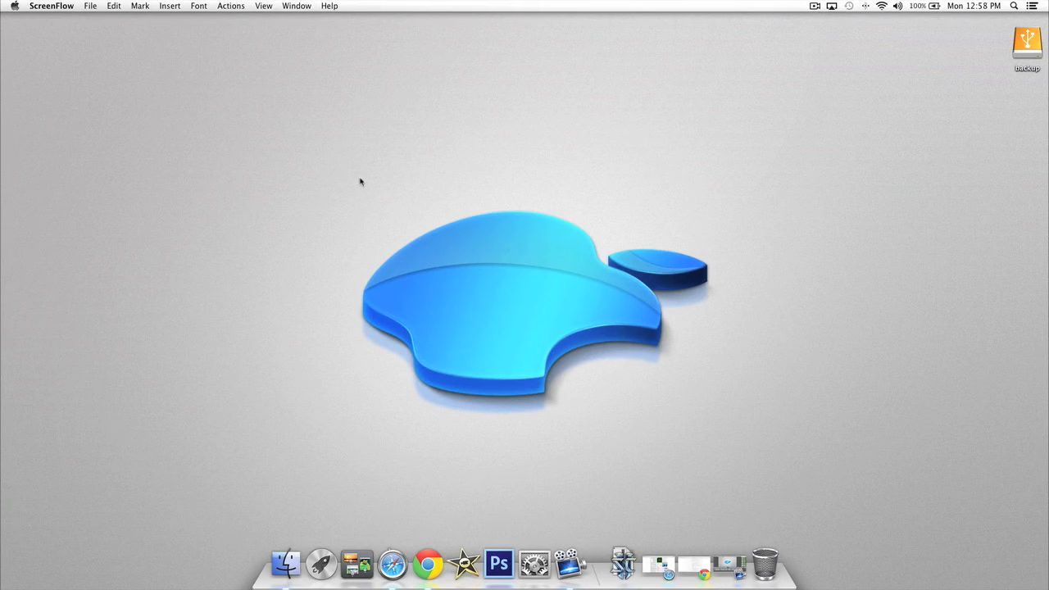
click(8, 7)
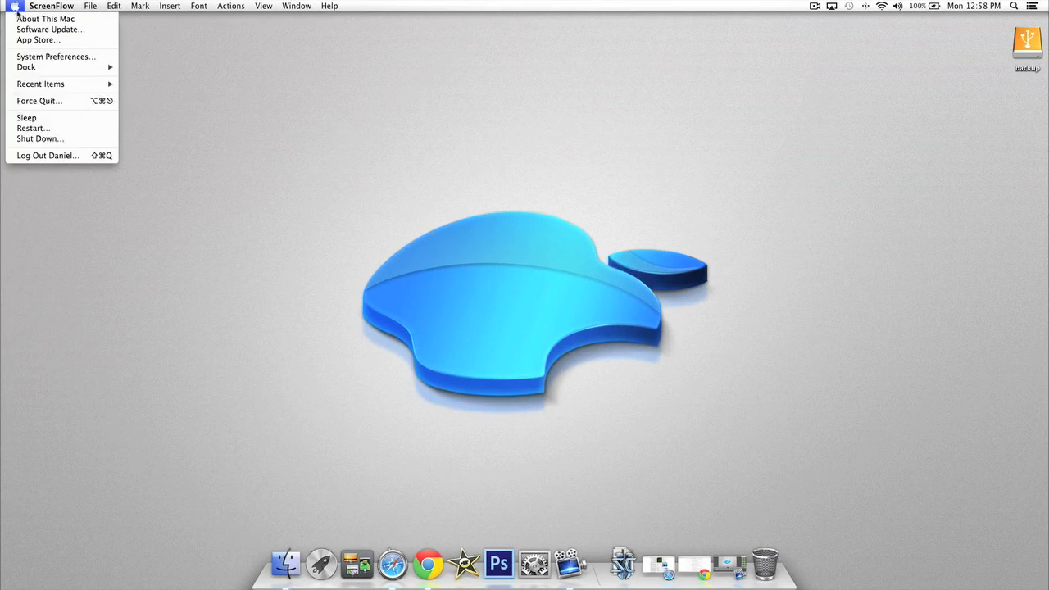
mouse_move(26, 118)
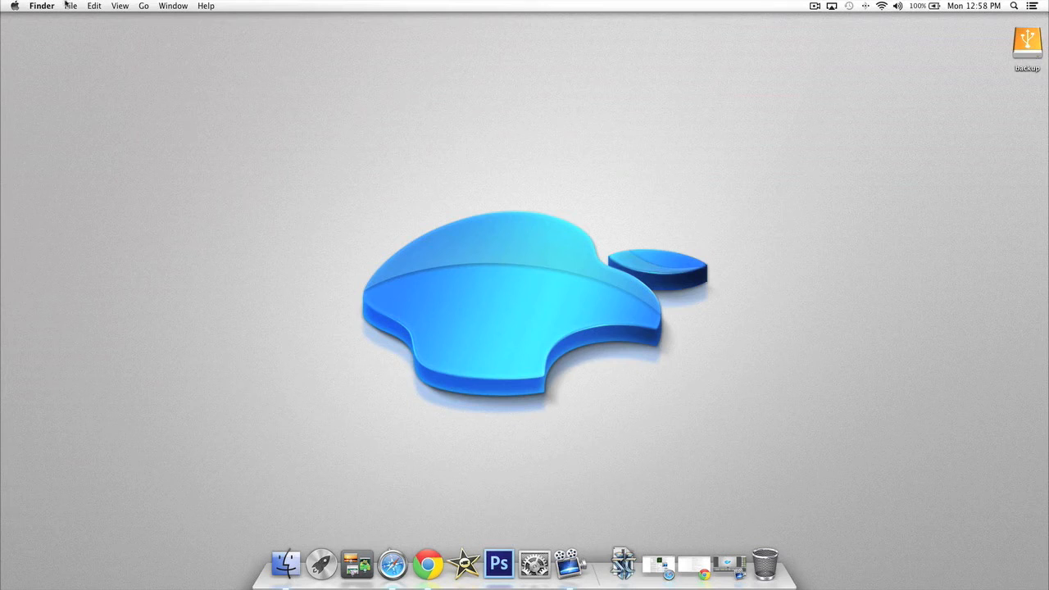
click(14, 7)
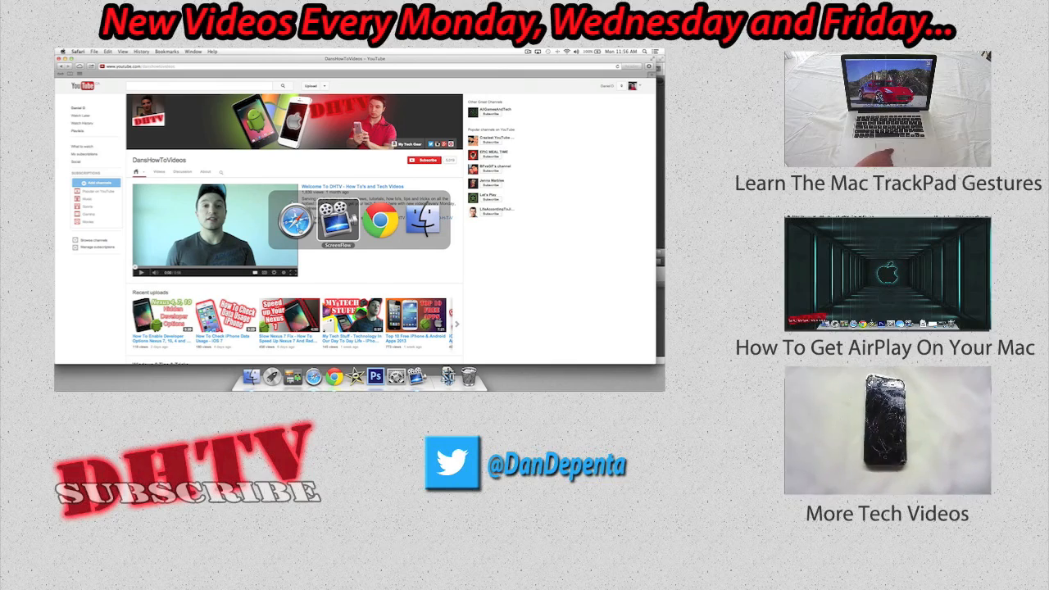
click(334, 226)
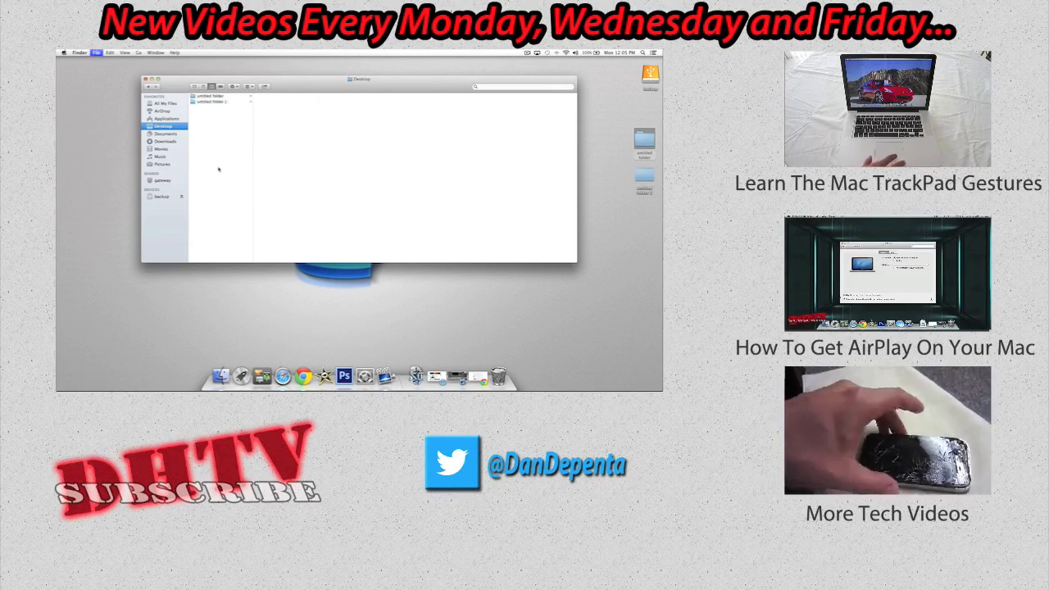
click(302, 374)
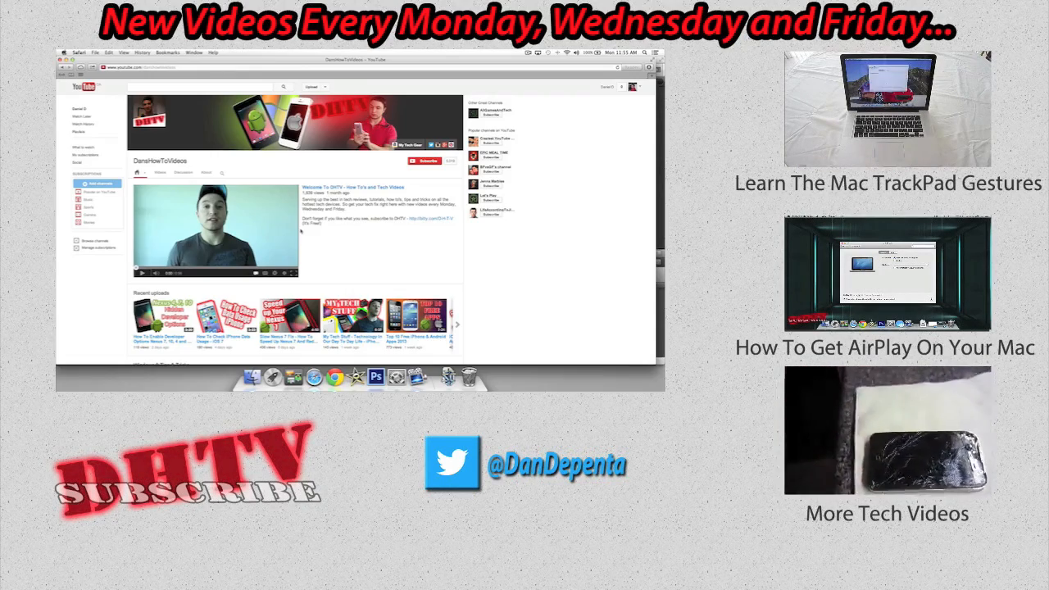